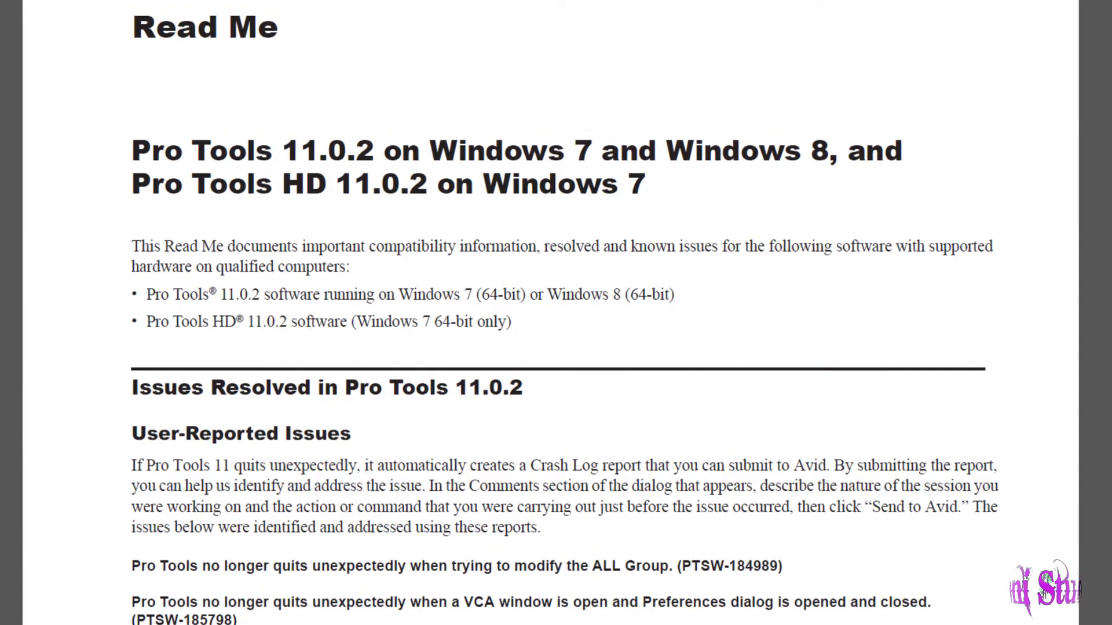
# Read through the 11.0.2 Read Me to the Eleven Rack rig-loading fix and OK the access violation error.
pyautogui.scroll(-3)
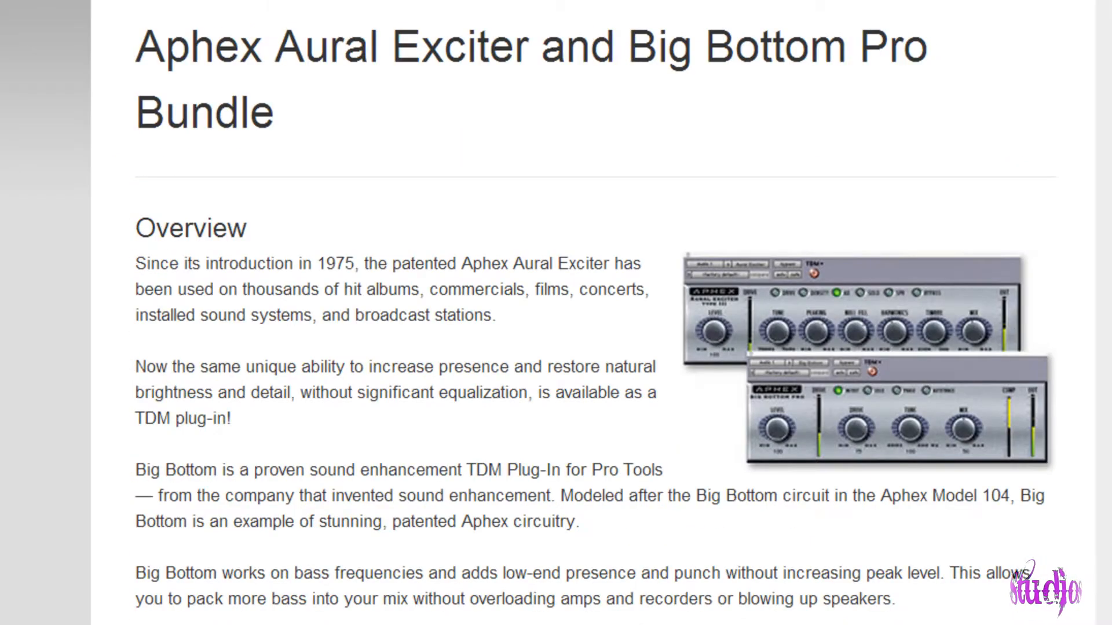
pyautogui.scroll(-3)
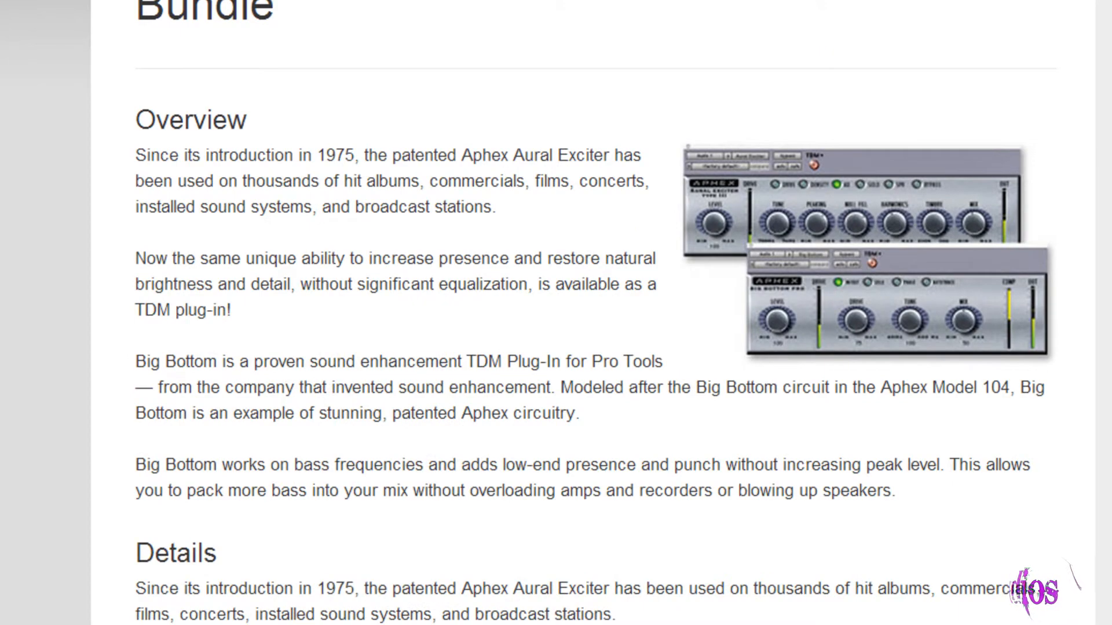
pyautogui.scroll(-3)
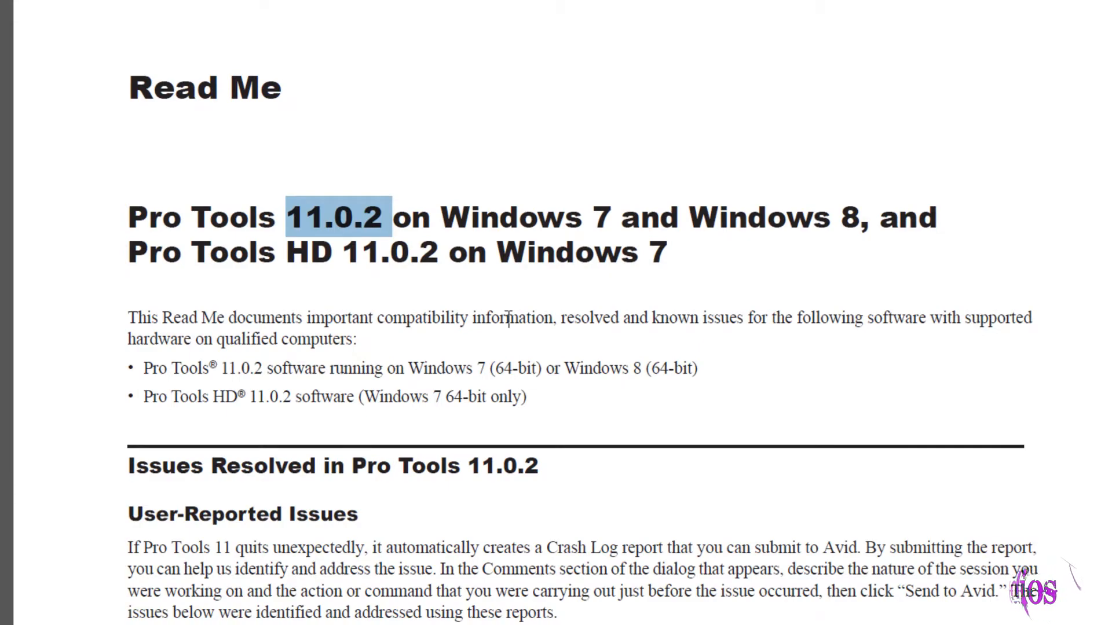
pyautogui.scroll(-3)
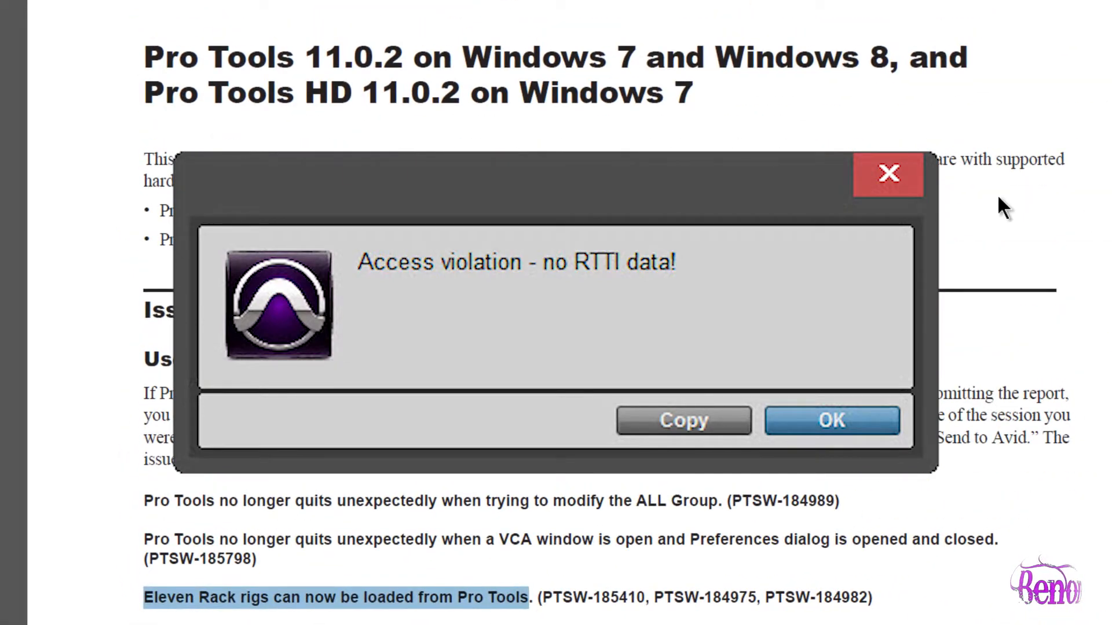
pyautogui.click(831, 419)
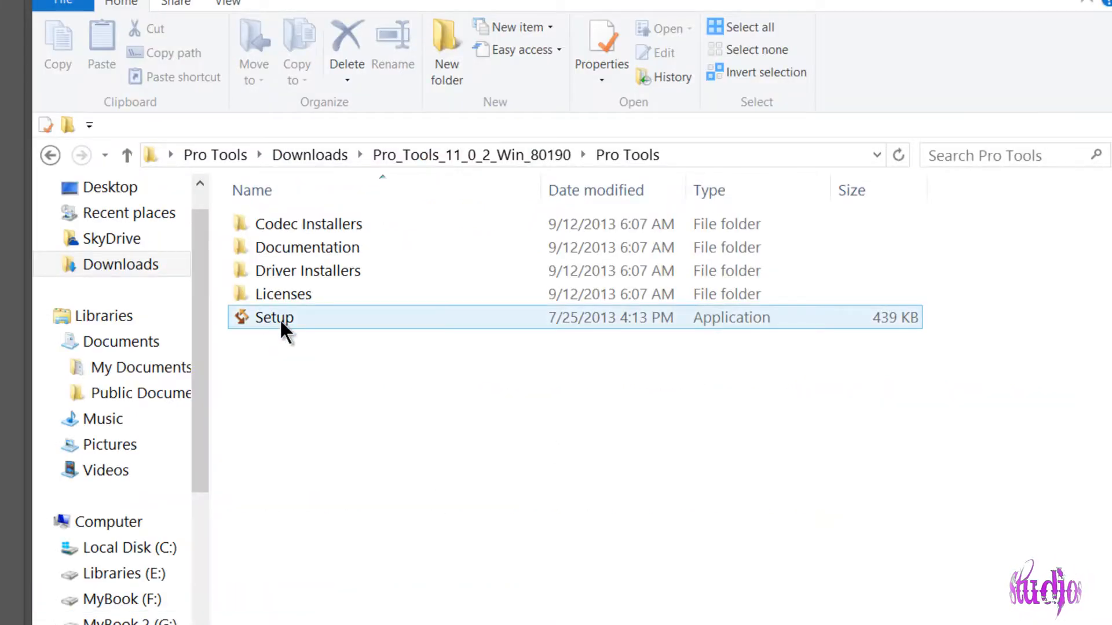
pyautogui.moveTo(381, 334)
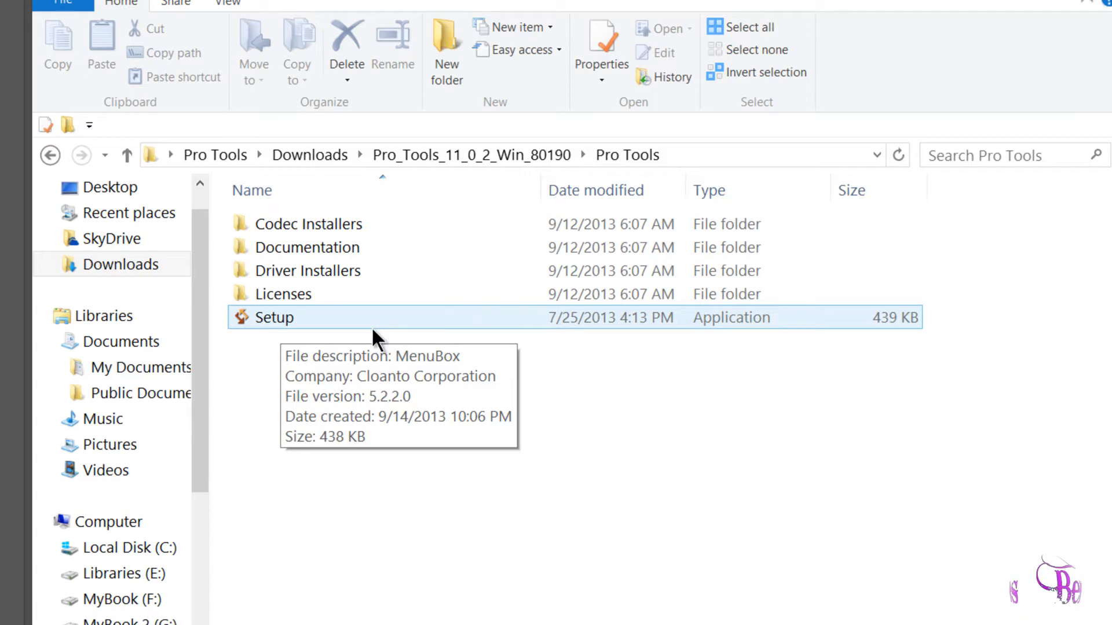
# Launch Setup from the download folder, choose Install Pro Tools and answer the upgrade prompt.
pyautogui.doubleClick(273, 317)
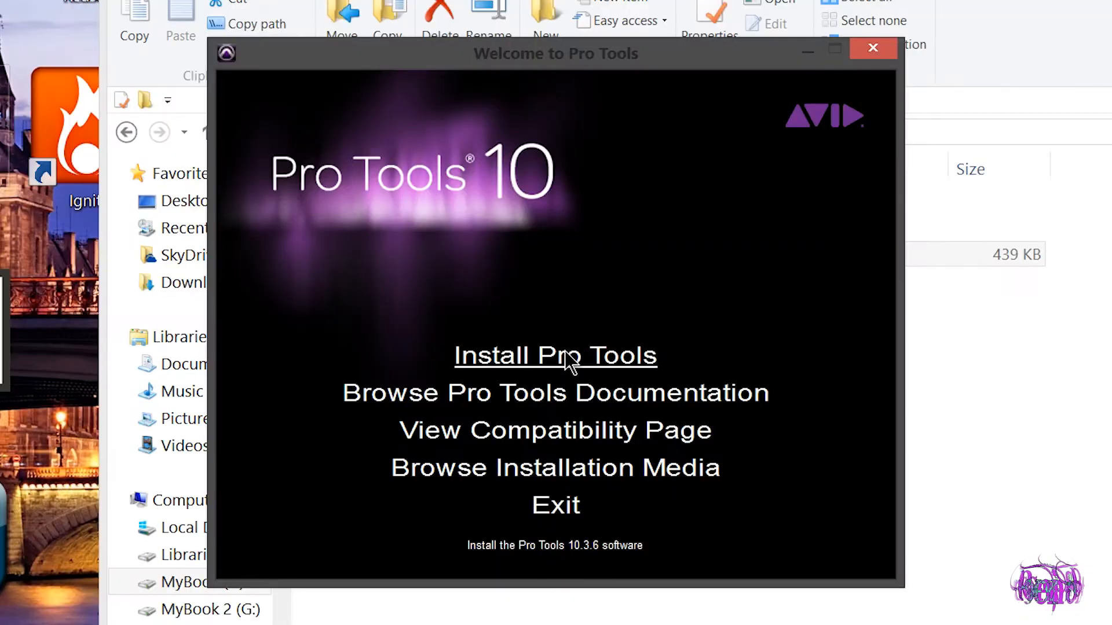
pyautogui.click(554, 356)
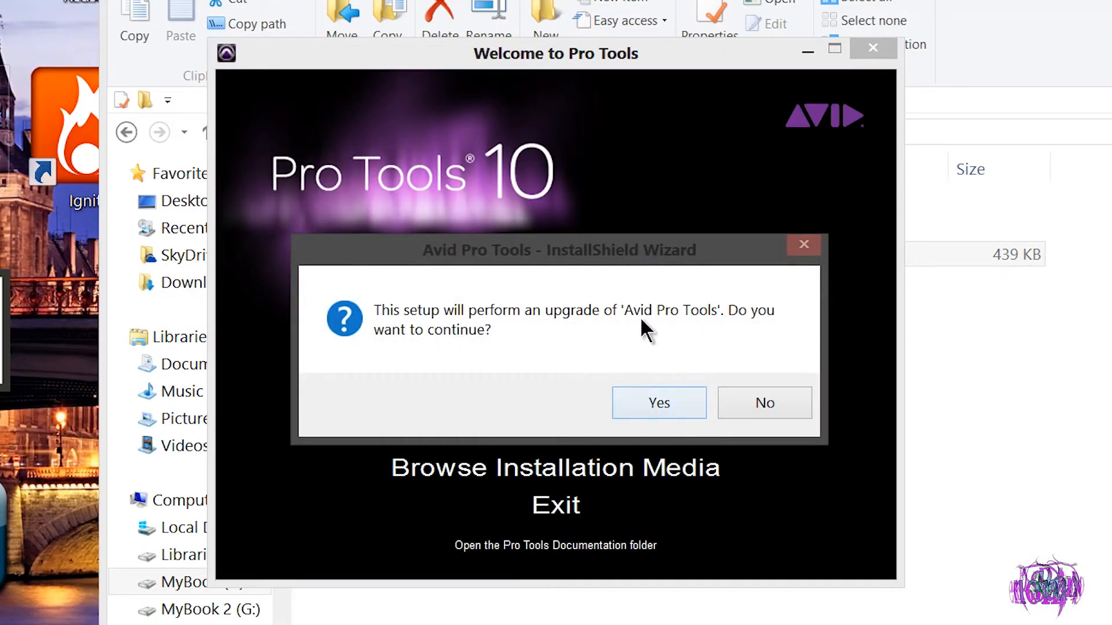
pyautogui.click(658, 403)
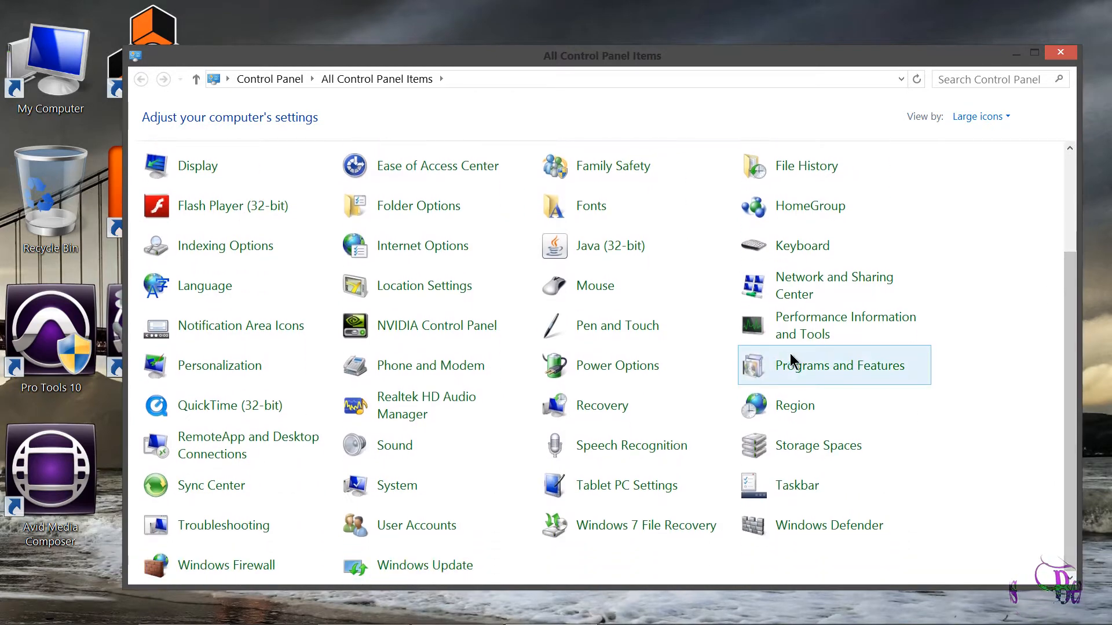
# In Programs and Features select the Avid Pro Tools 11.0.0 entry and choose Change.
pyautogui.click(838, 365)
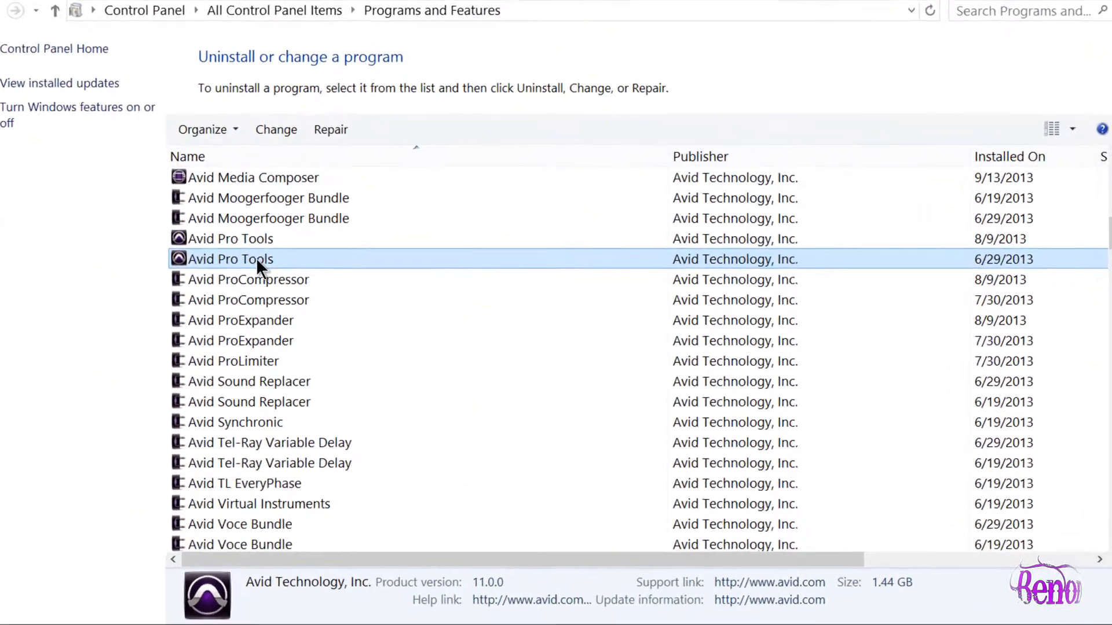
pyautogui.scroll(-3)
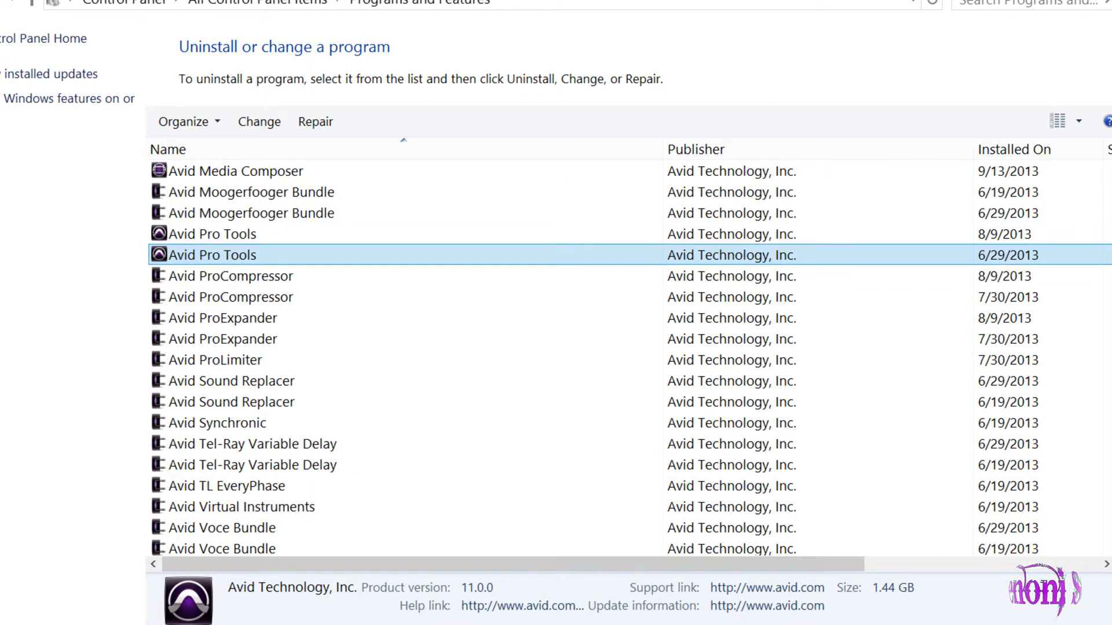
pyautogui.click(211, 234)
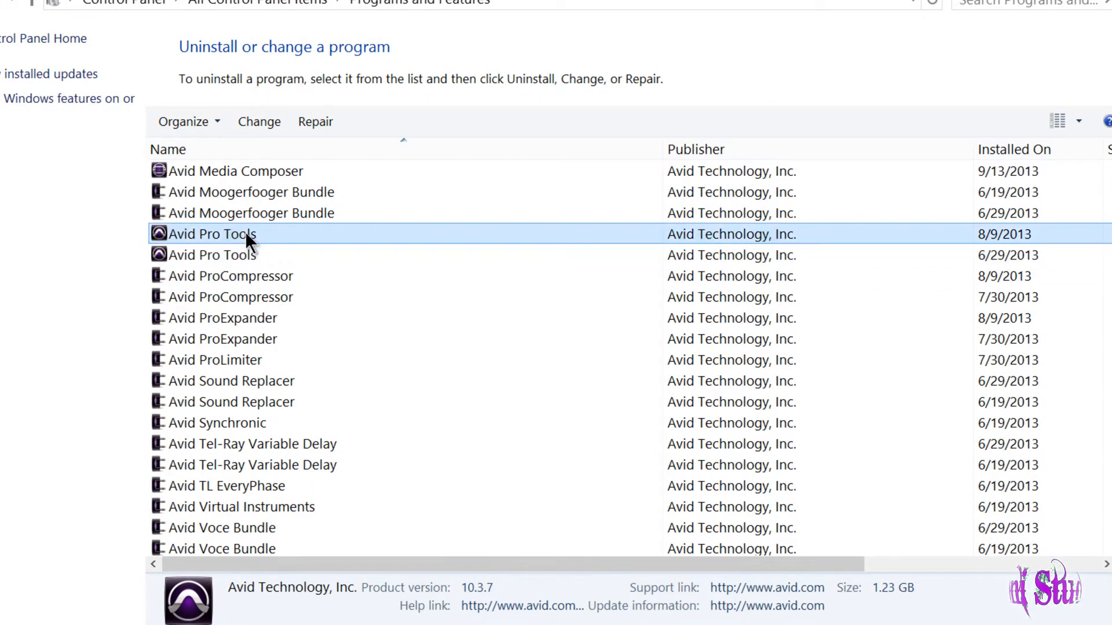
pyautogui.click(211, 255)
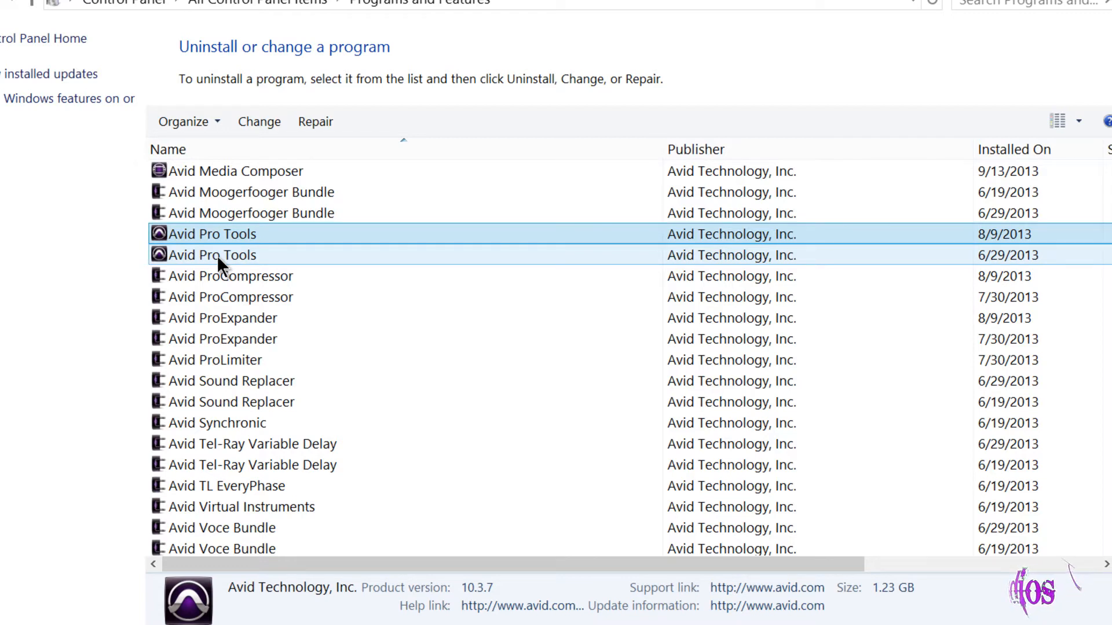
pyautogui.click(213, 255)
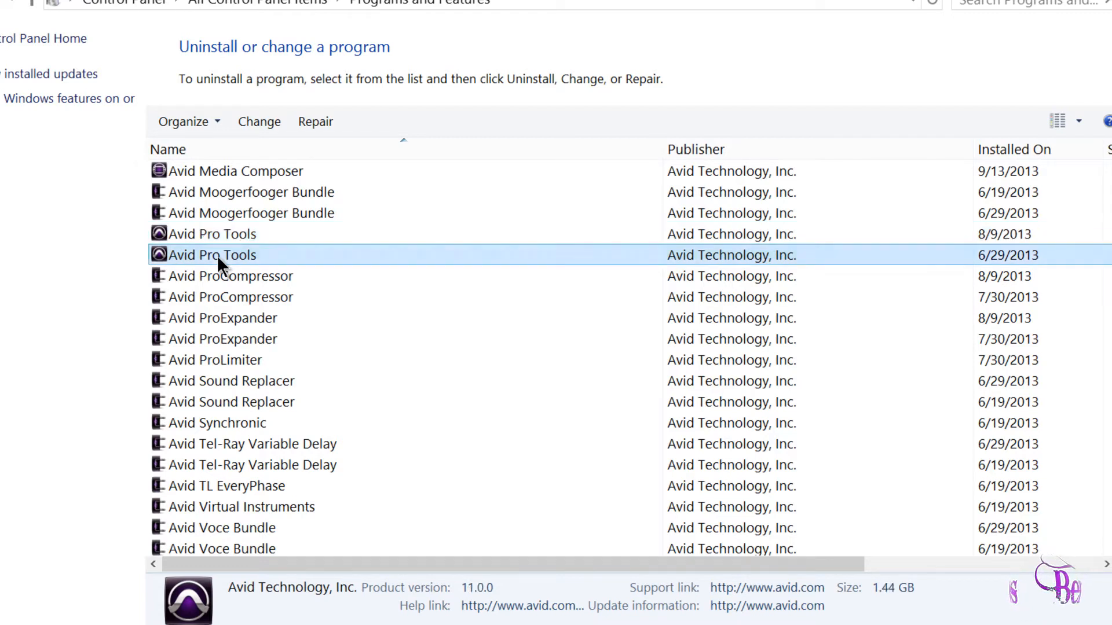
pyautogui.moveTo(258, 121)
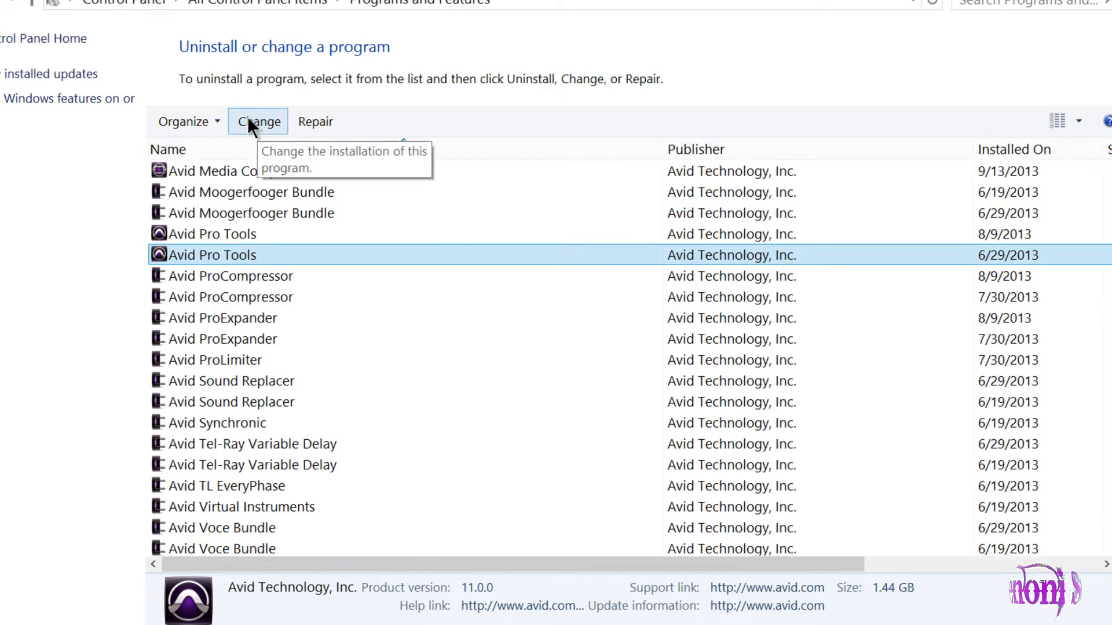
pyautogui.click(257, 122)
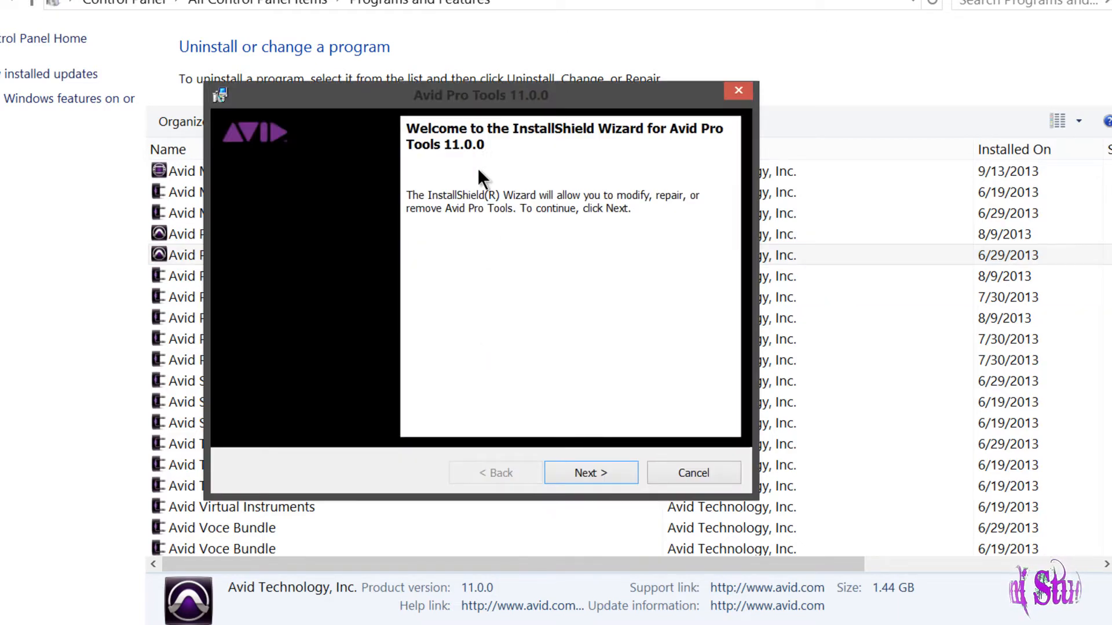
# Remove Pro Tools 11.0.0 with the Avid HD Driver, Preferences, Databases and MIDI option.
pyautogui.click(590, 472)
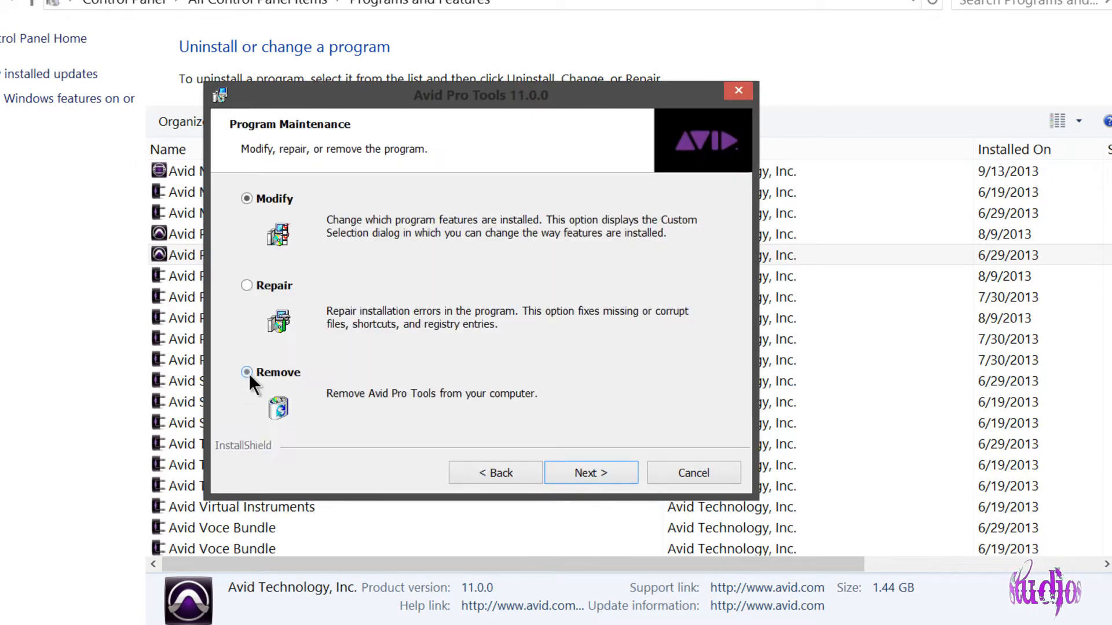
pyautogui.click(589, 473)
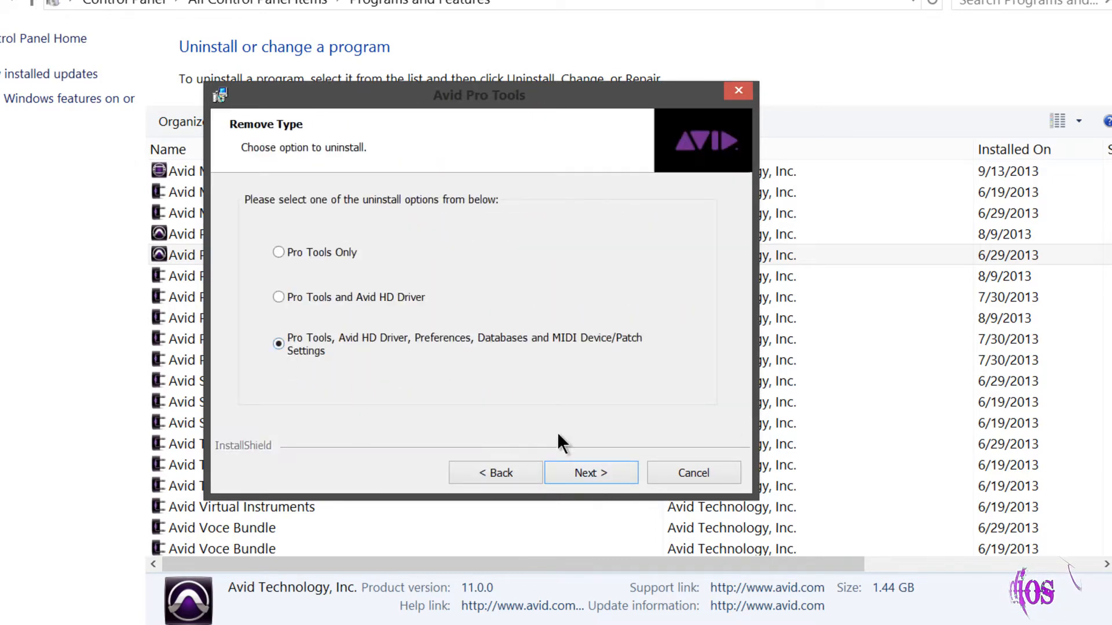
pyautogui.click(589, 473)
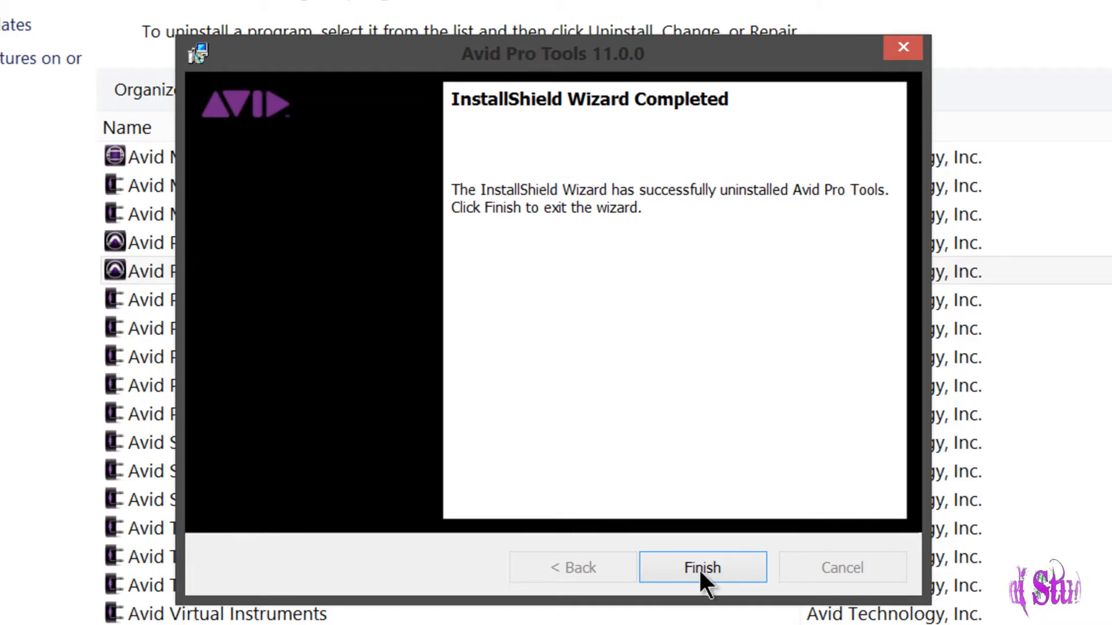
pyautogui.click(702, 567)
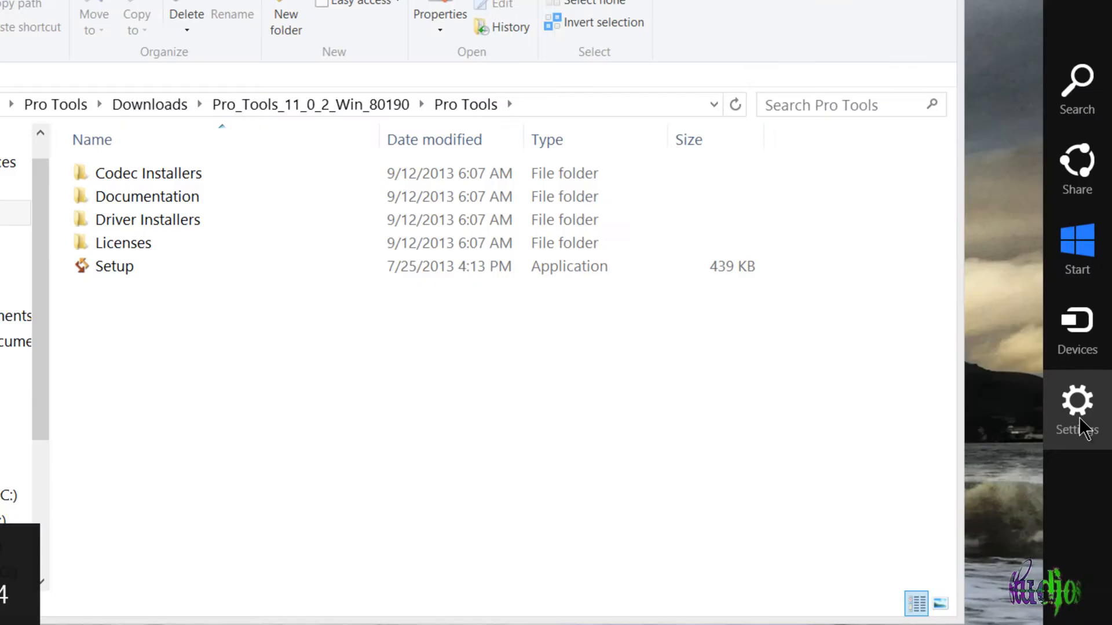
pyautogui.click(1075, 401)
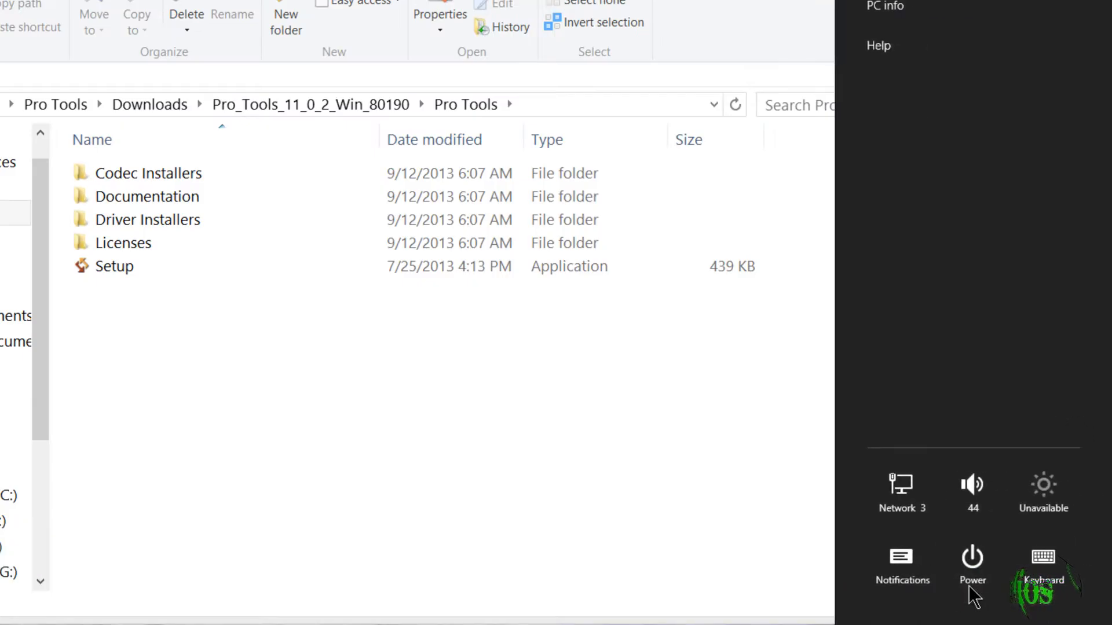
pyautogui.click(972, 558)
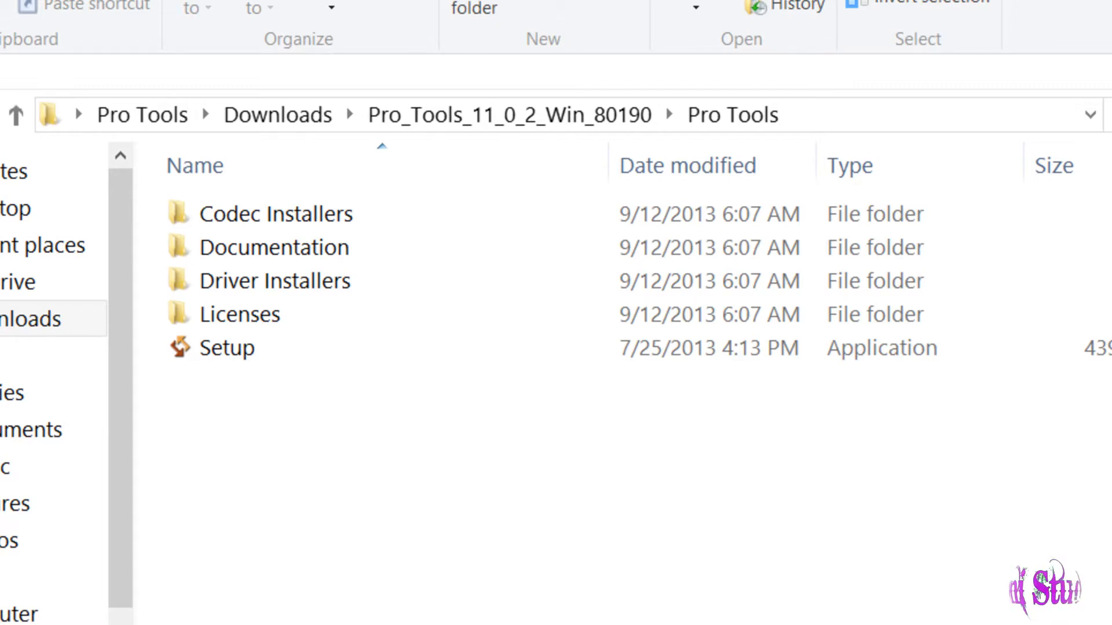
pyautogui.click(254, 344)
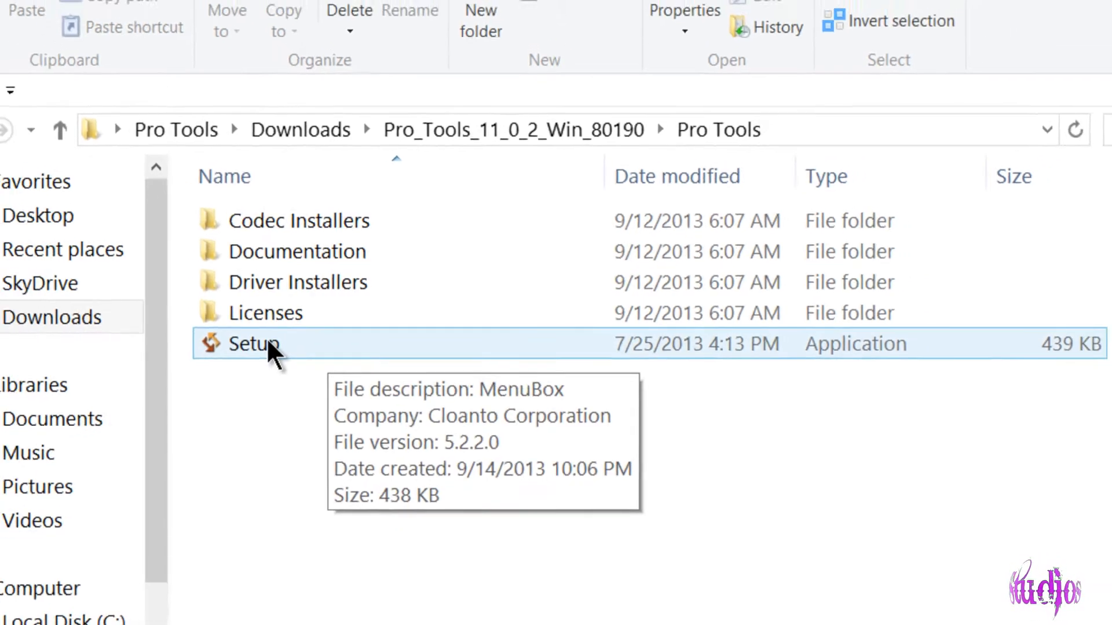
# Run Setup, install Pro Tools 11.0.2 with the Standard setup type and finish the installer.
pyautogui.doubleClick(253, 344)
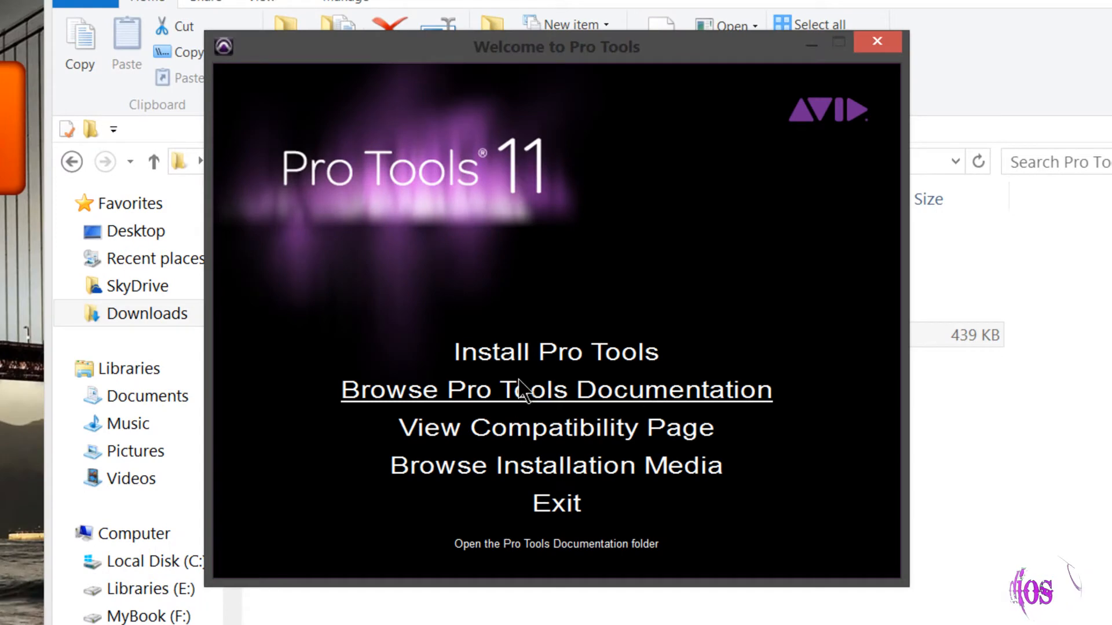
pyautogui.click(555, 352)
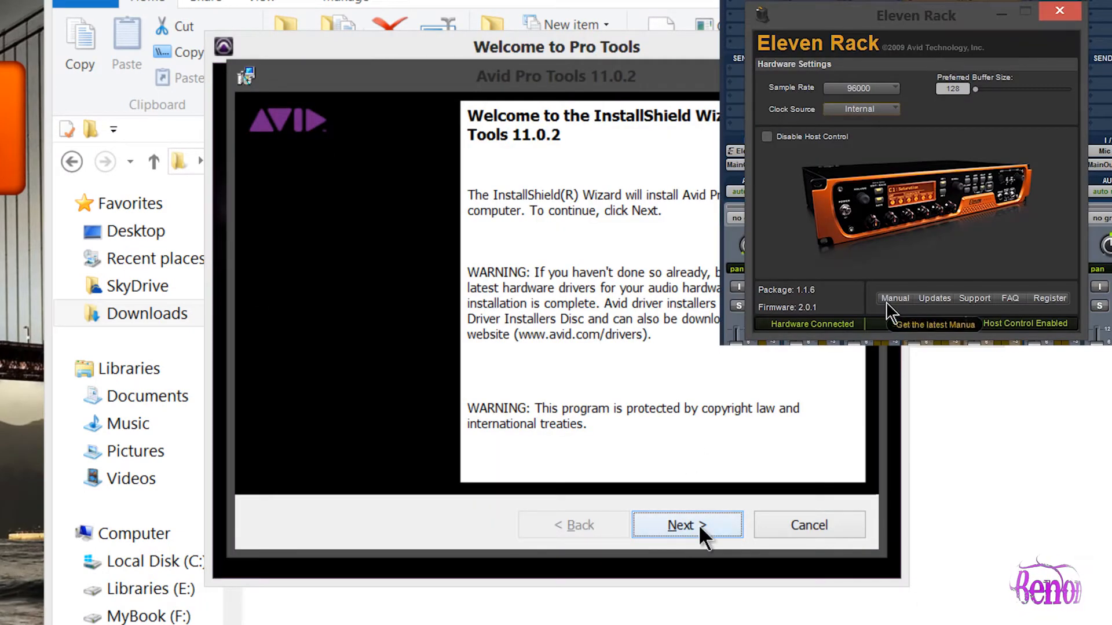
pyautogui.click(685, 524)
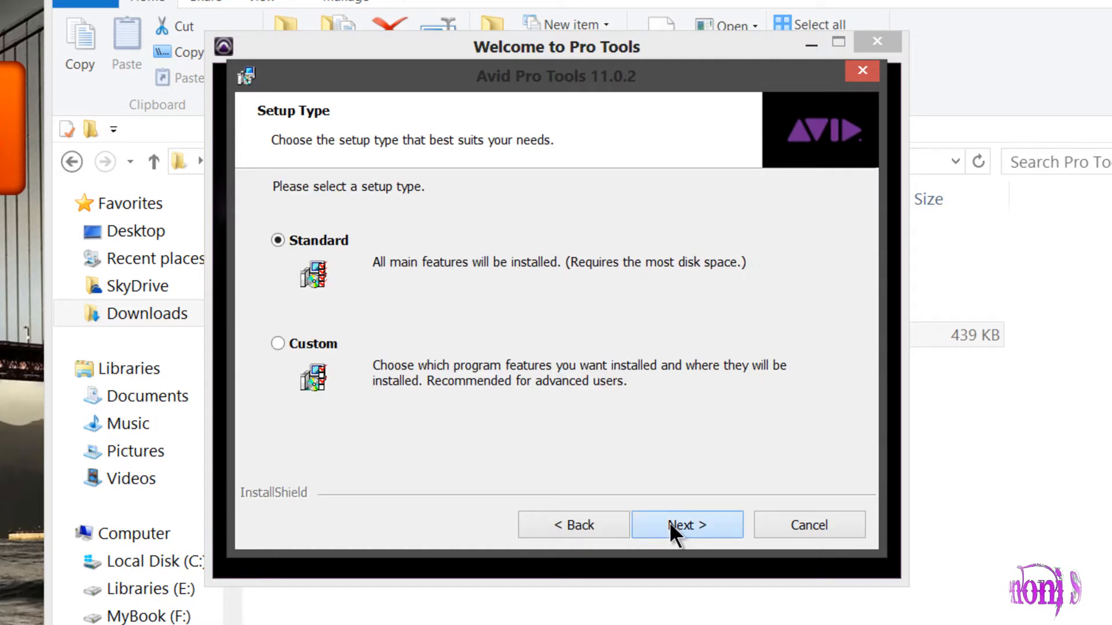
pyautogui.click(684, 525)
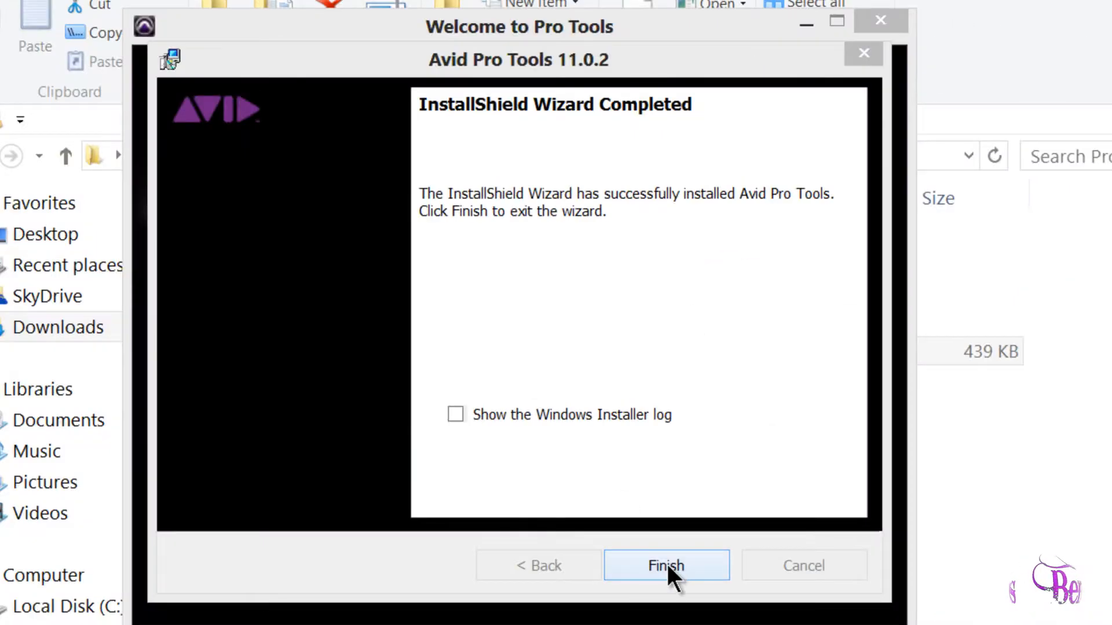
pyautogui.click(665, 565)
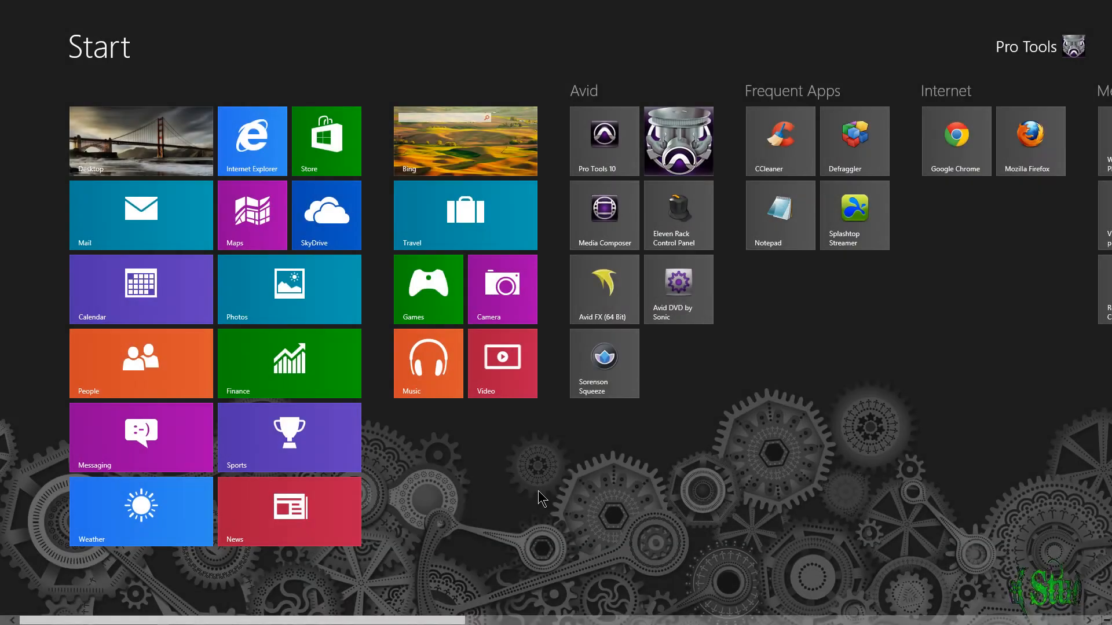
pyautogui.moveTo(680, 146)
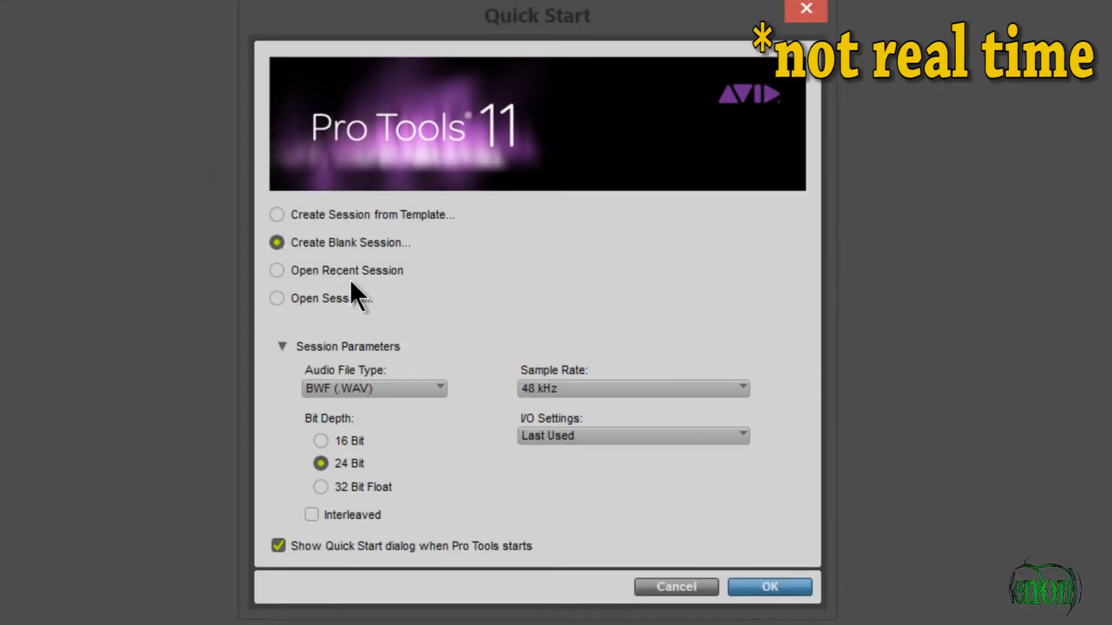
# Create a blank session and save it as PT11.0.2-DEMO on Recording (R:).
pyautogui.click(769, 586)
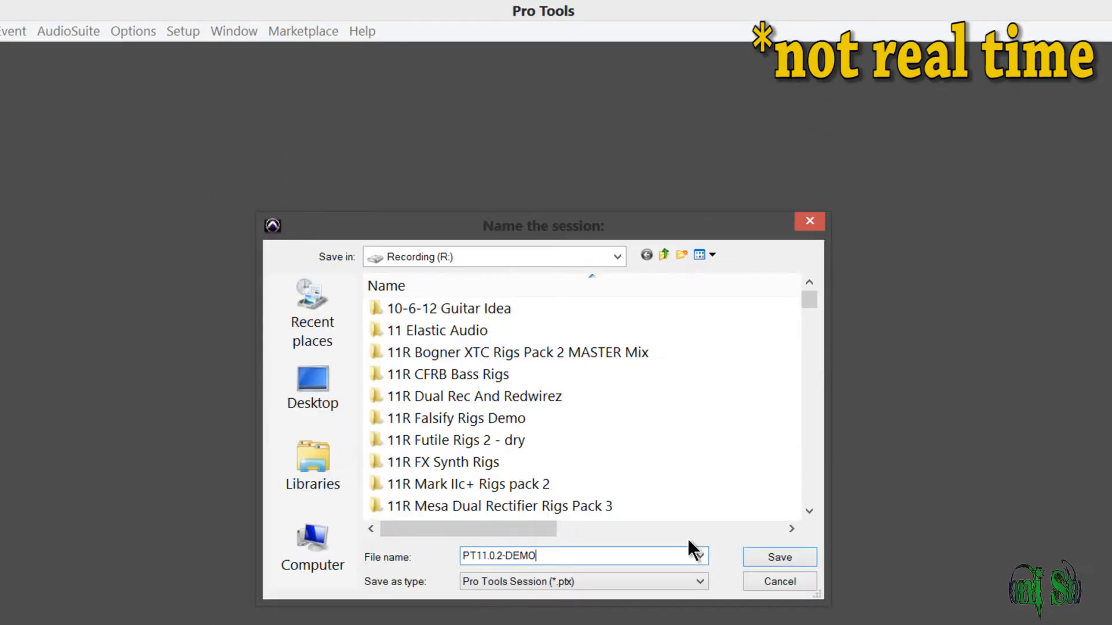
pyautogui.click(778, 557)
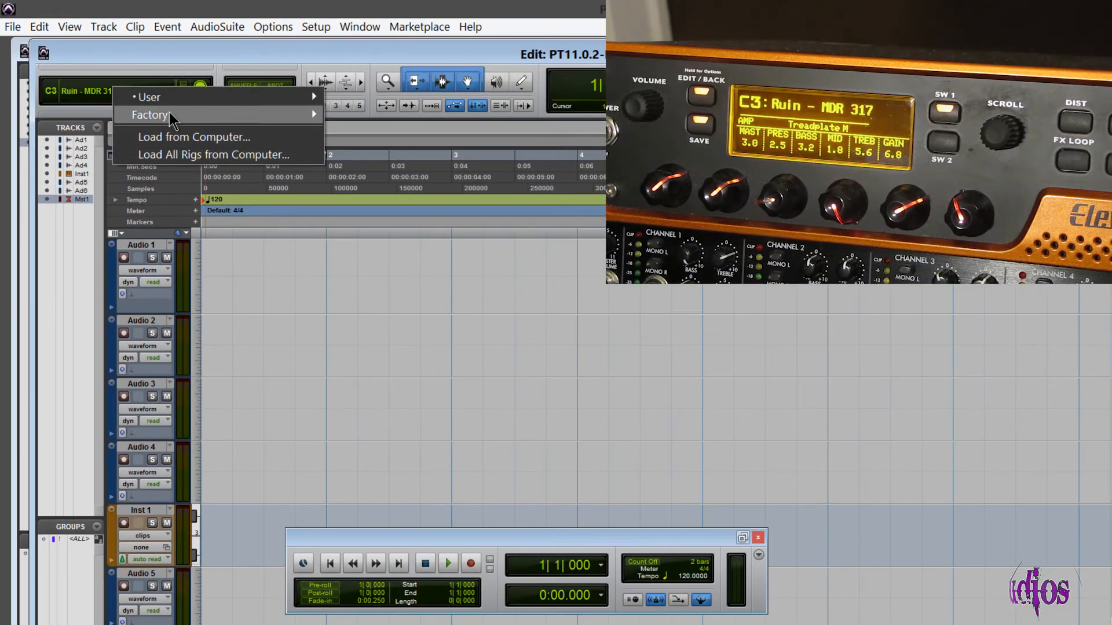
# Choose Load from Computer and browse into the Eleven Rack folder holding the rigs XML file.
pyautogui.click(193, 137)
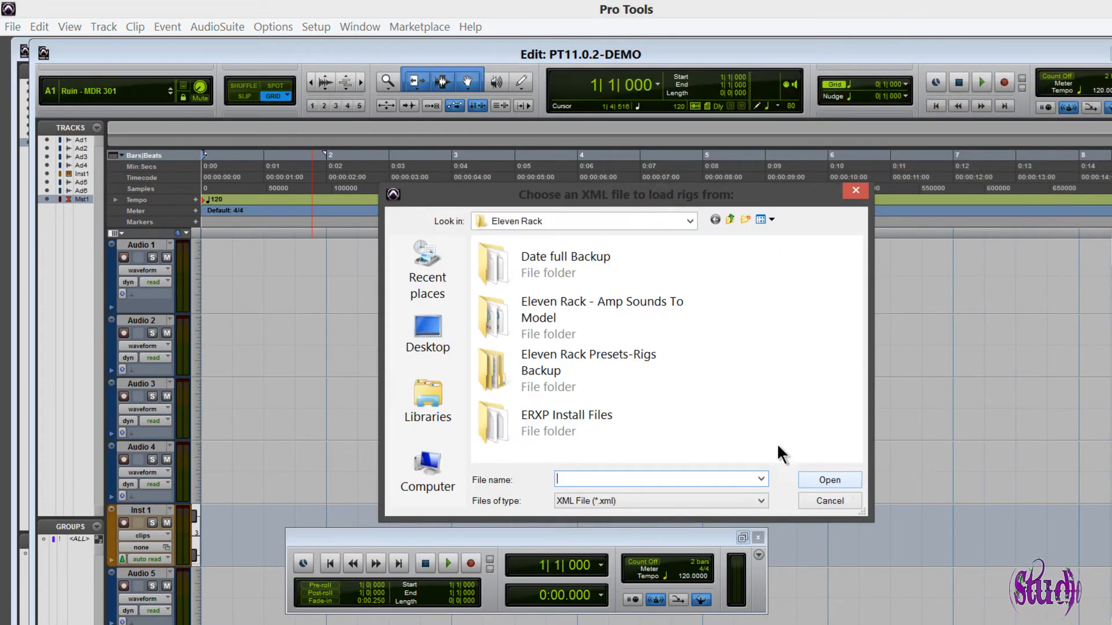
pyautogui.doubleClick(588, 370)
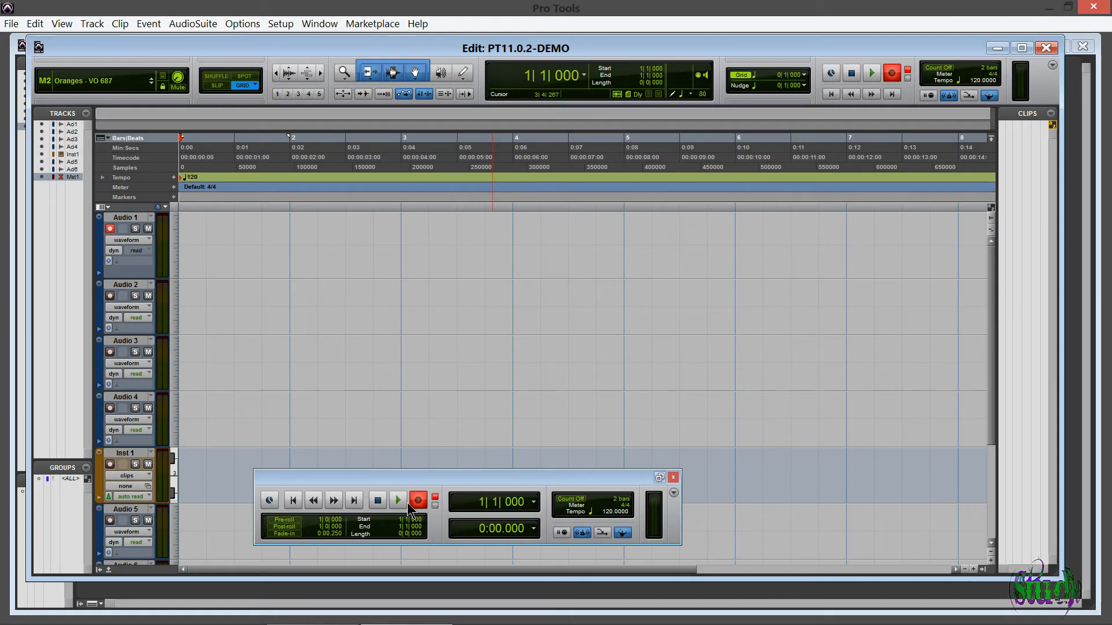
# Record a short take onto Audio 1 and stop, creating clip Audio 1_01.
pyautogui.click(397, 500)
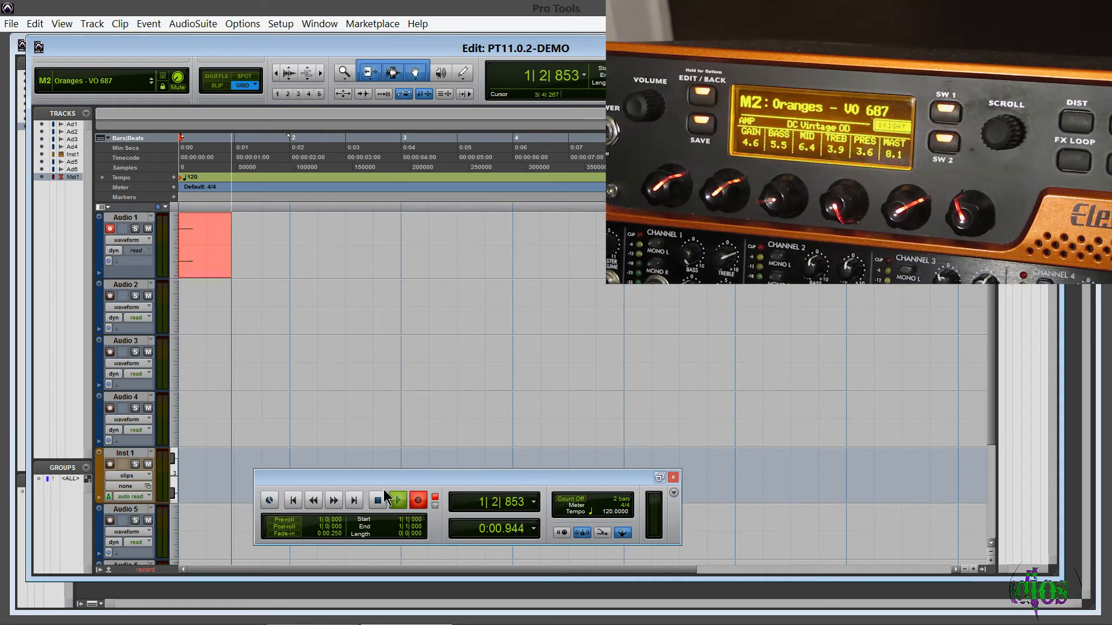
pyautogui.click(397, 500)
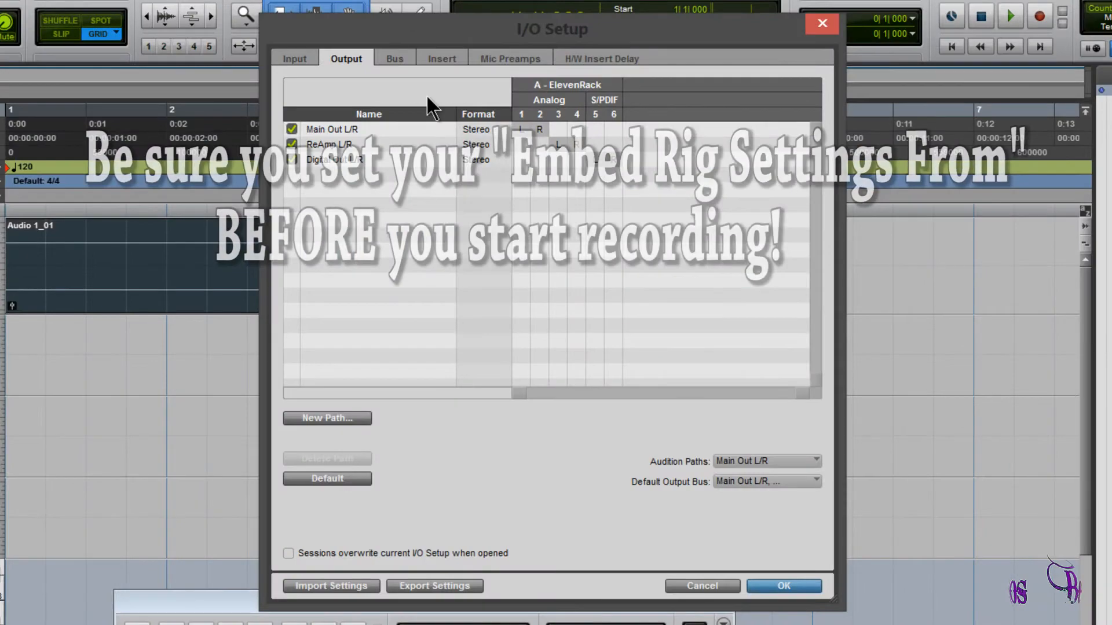
# On the Input paths set Embed Eleven Settings From to Eleven Rig L/R and confirm with OK.
pyautogui.click(355, 45)
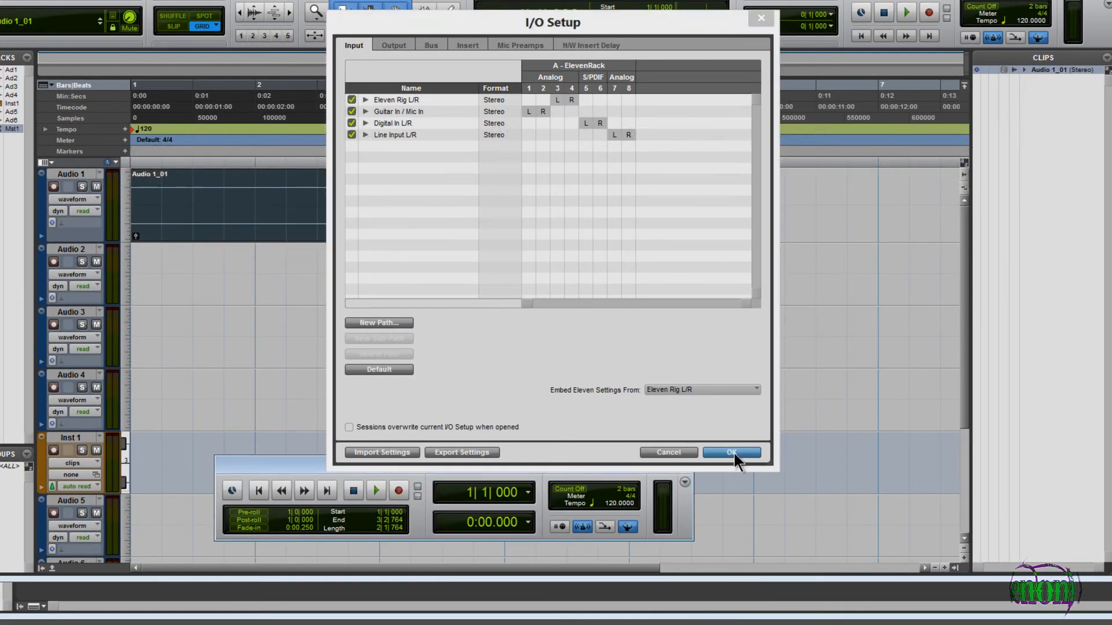
pyautogui.click(730, 453)
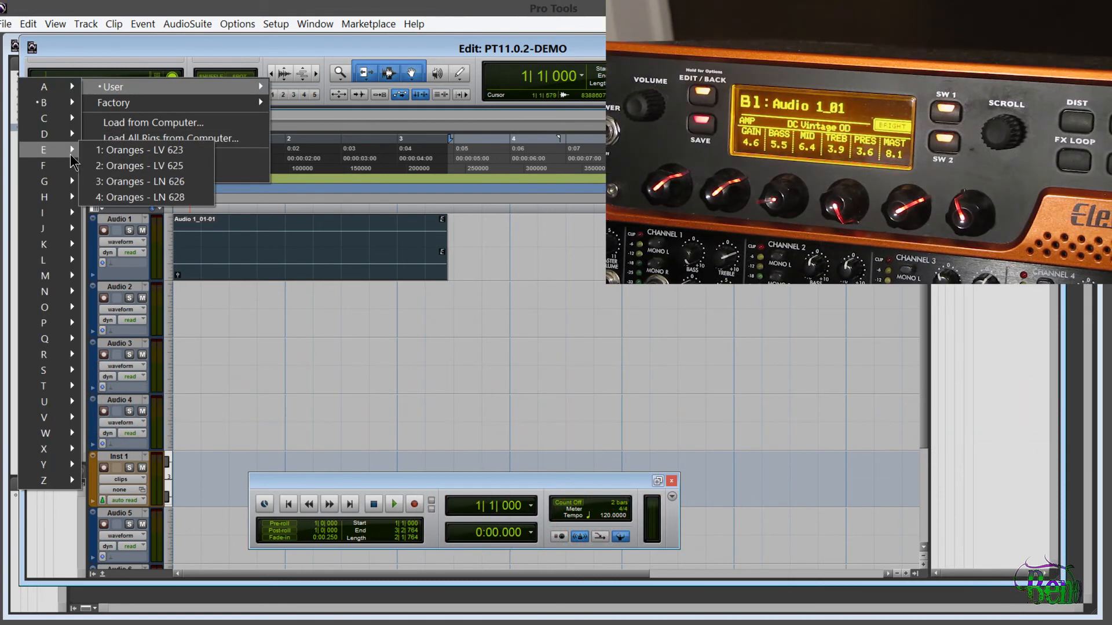
# Load rig E1 Oranges - LV 623, then step back to D4 Oranges - TB 622.
pyautogui.click(141, 149)
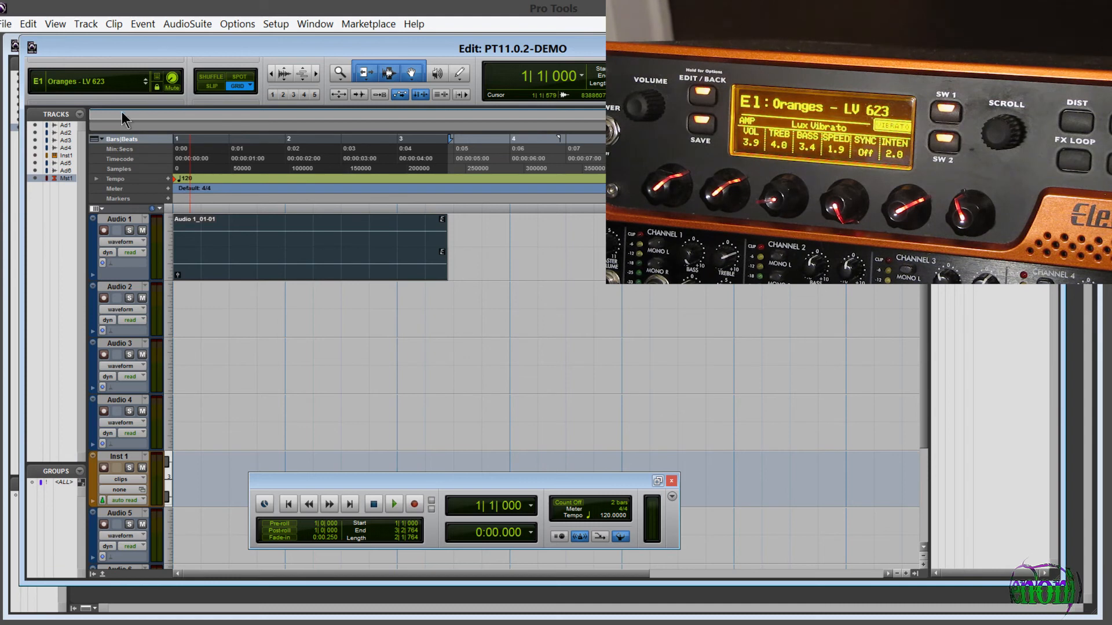
pyautogui.click(147, 84)
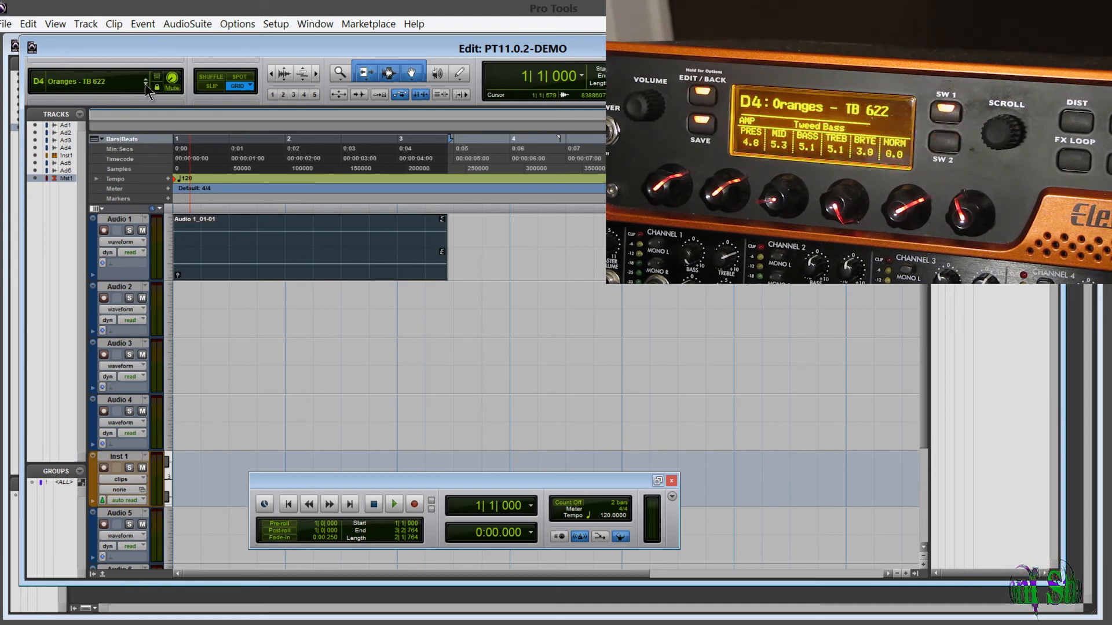